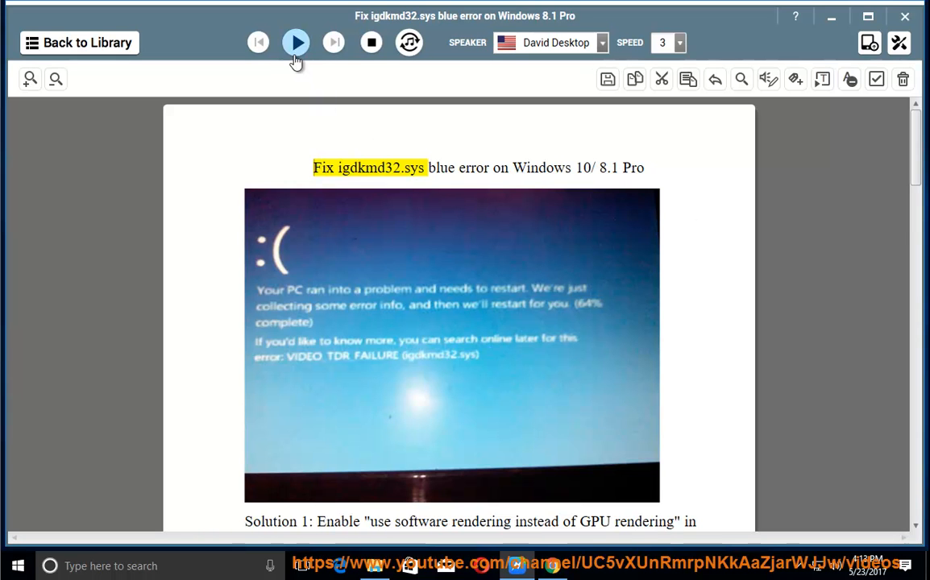
# Play the igdkmd32.sys article from the title through Solution 1 into Solution 2, then pause.
pyautogui.click(296, 42)
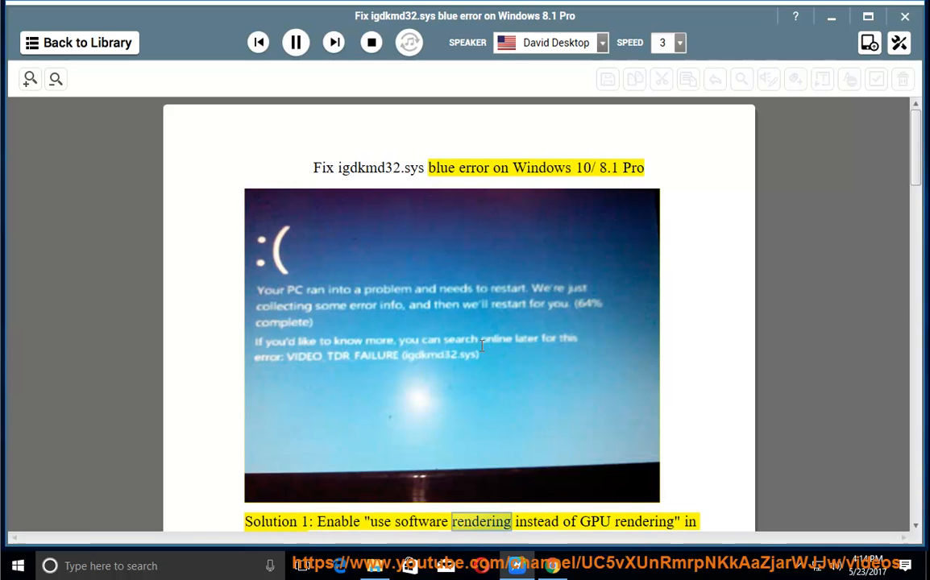
pyautogui.scroll(-3)
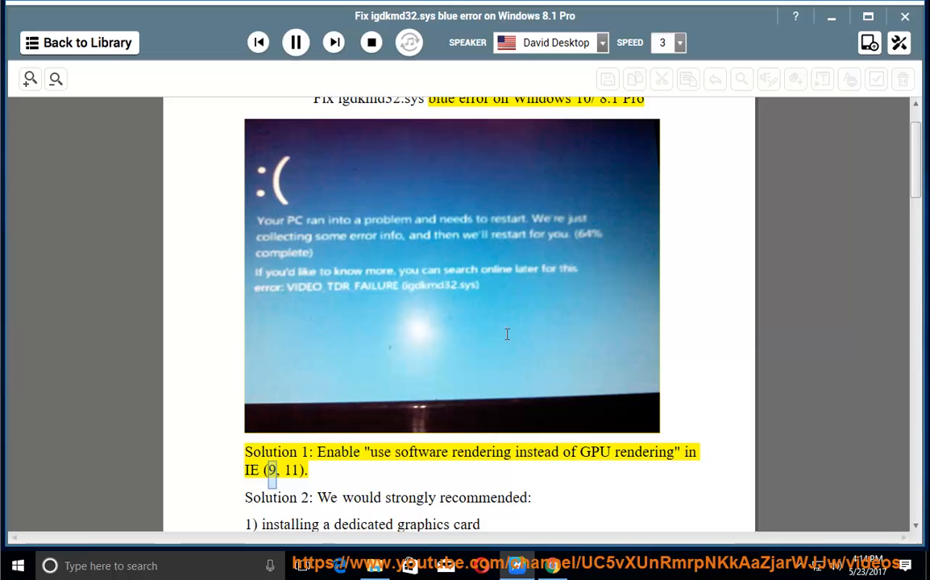
pyautogui.click(297, 42)
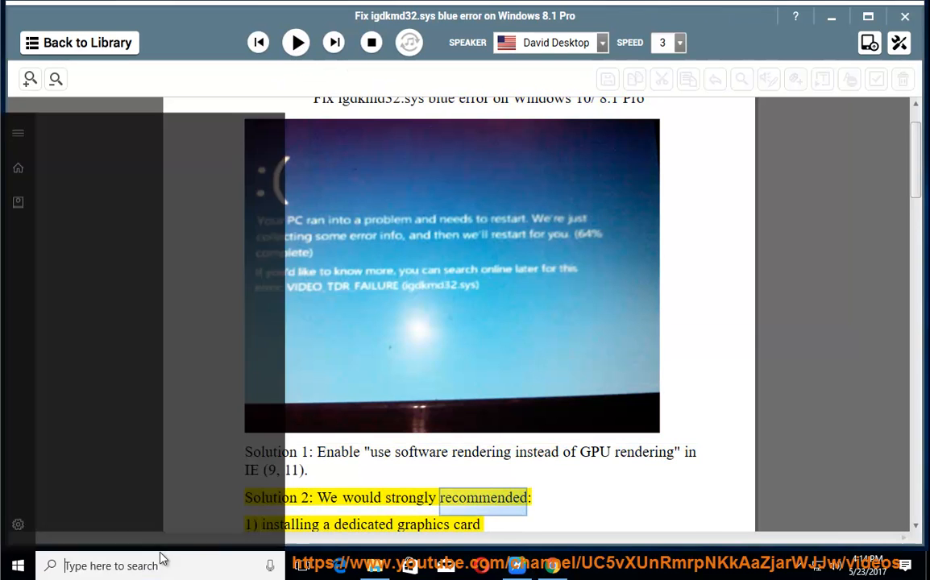
# In IE's Internet Options Advanced settings, tick 'Use software rendering instead of GPU rendering' and apply it.
pyautogui.write('ie')
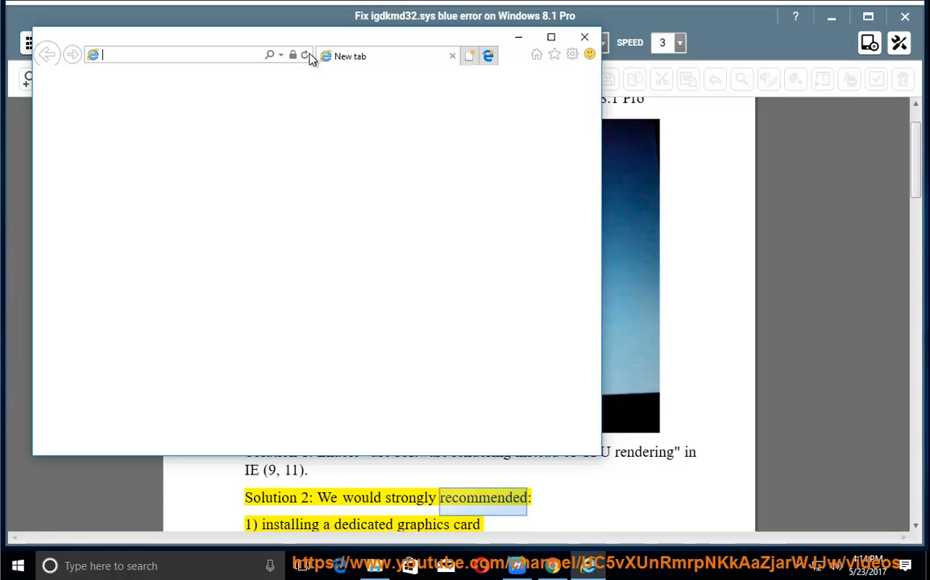
pyautogui.click(570, 55)
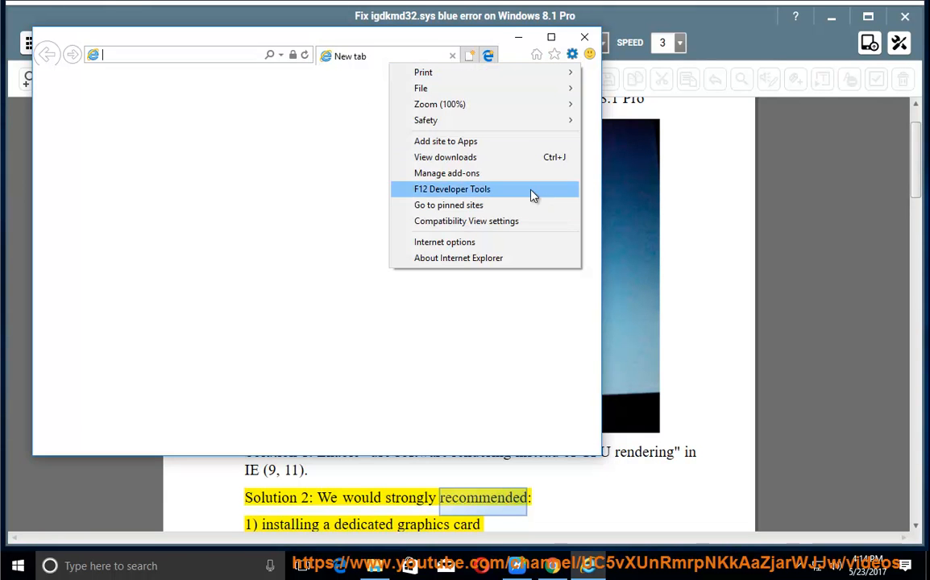
pyautogui.click(445, 242)
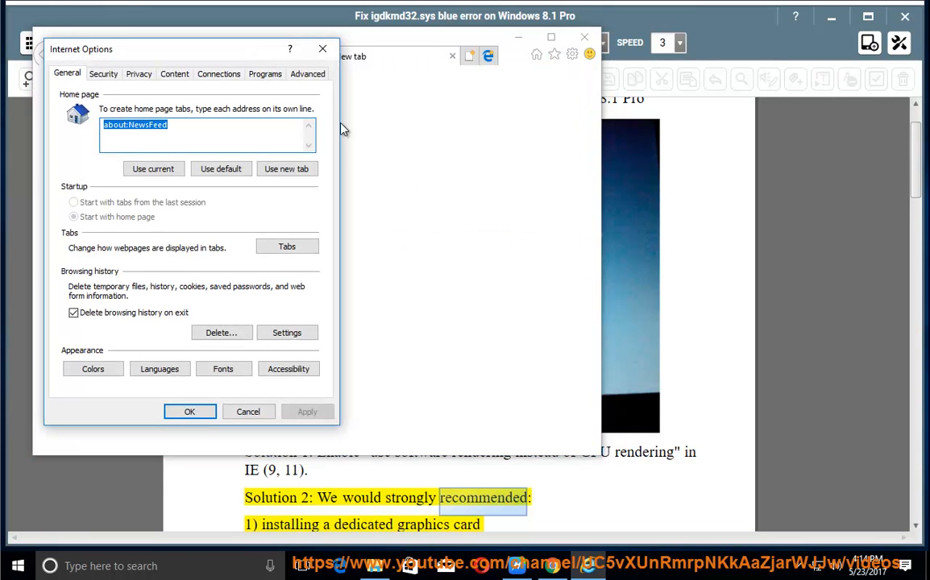
pyautogui.click(308, 74)
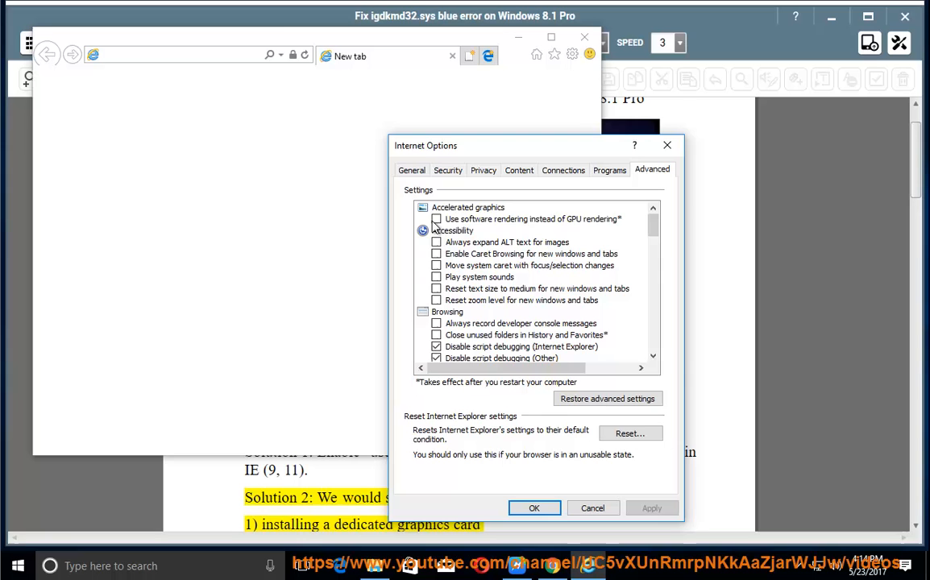
pyautogui.click(435, 220)
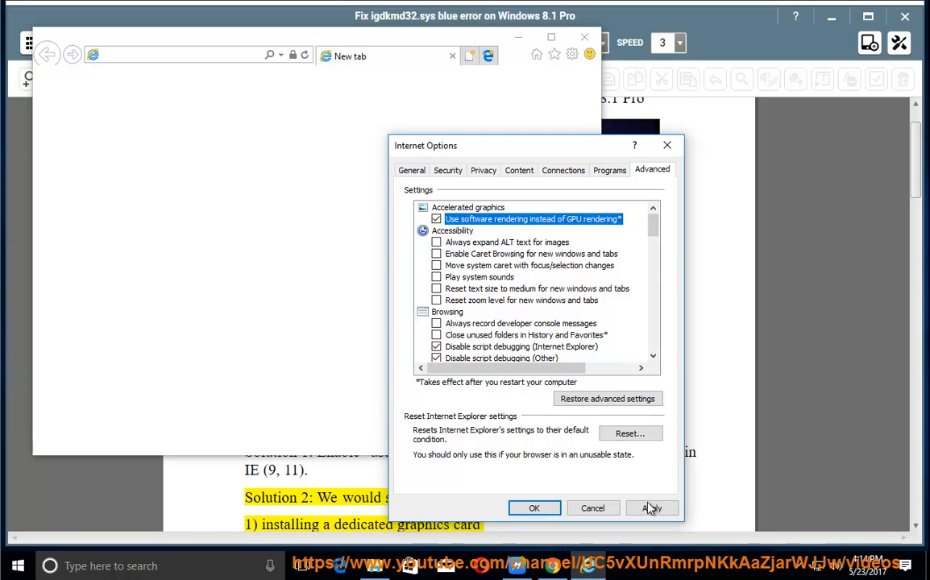
pyautogui.click(651, 507)
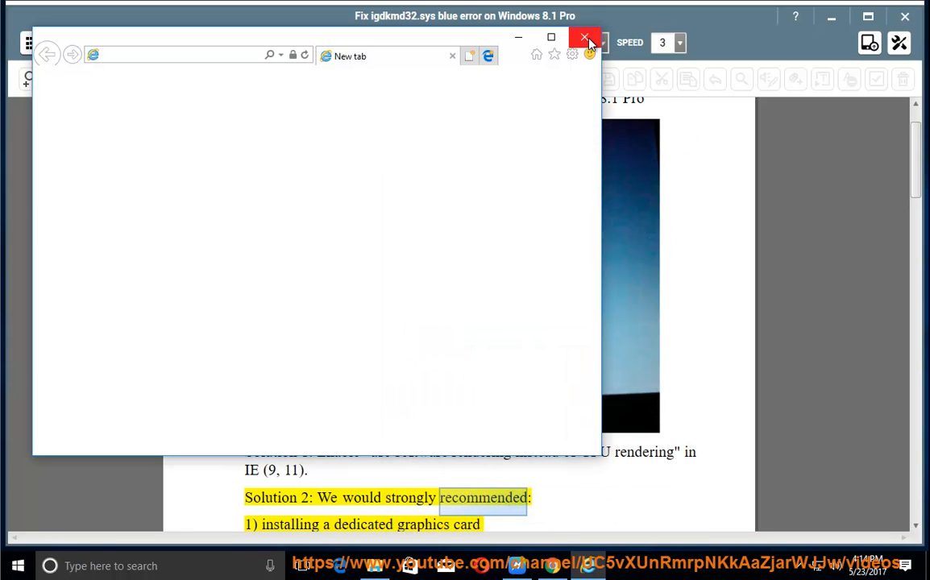
# Close Internet Explorer and resume narration through Solution 2 to the manufacturer driver-update tip.
pyautogui.click(583, 39)
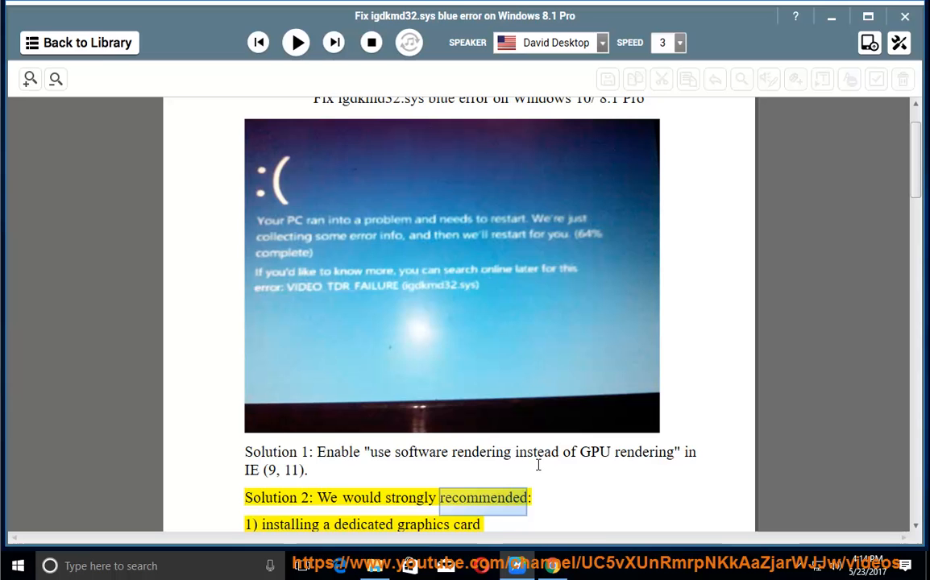
pyautogui.click(295, 41)
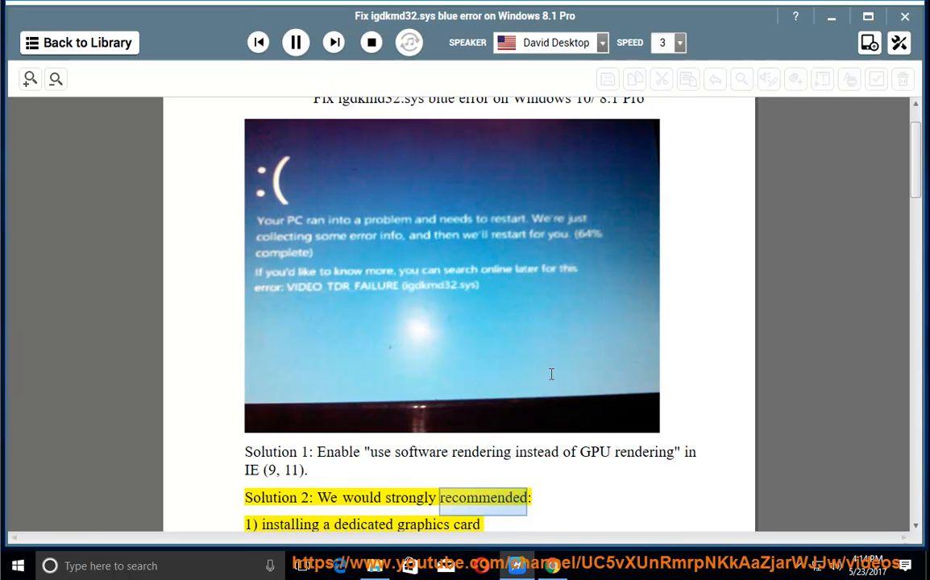
pyautogui.scroll(-3)
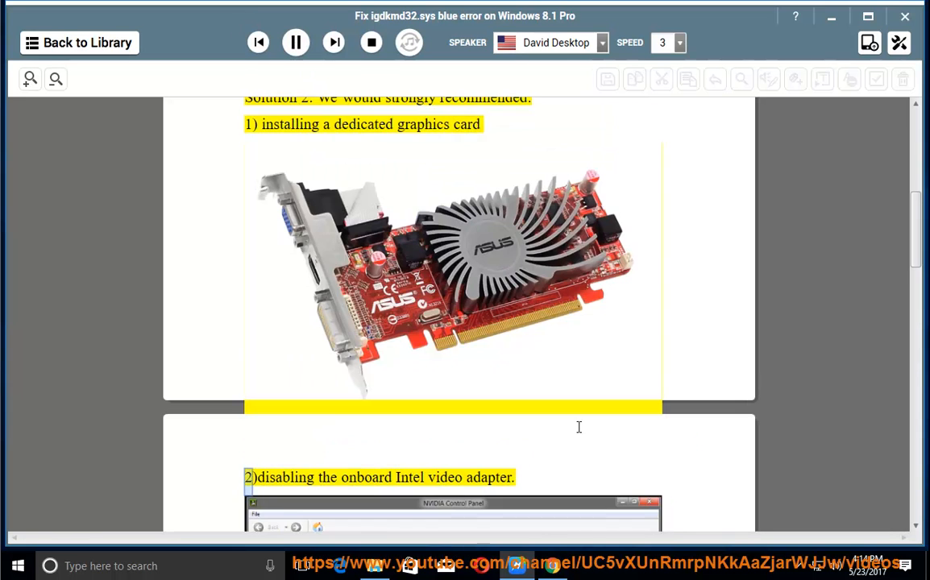
pyautogui.scroll(-3)
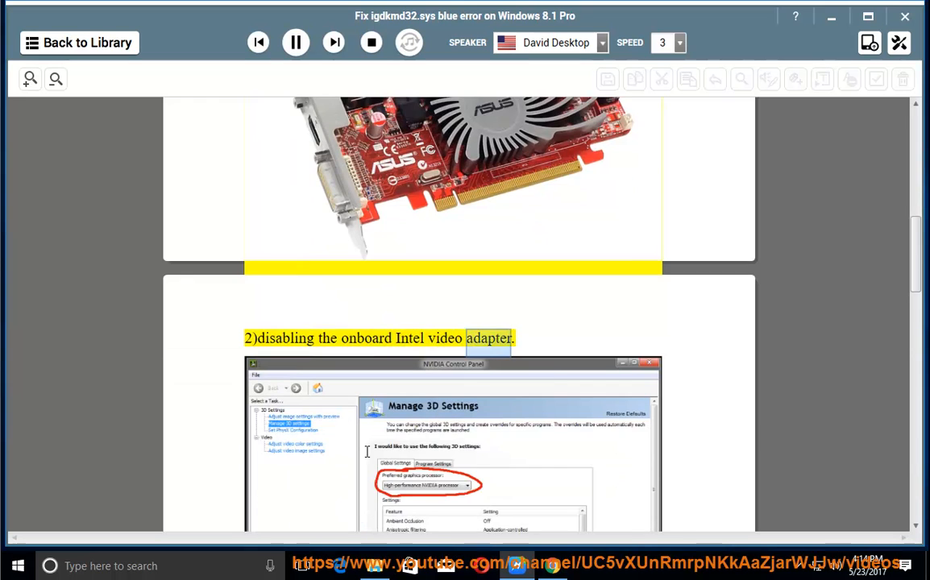
pyautogui.scroll(-3)
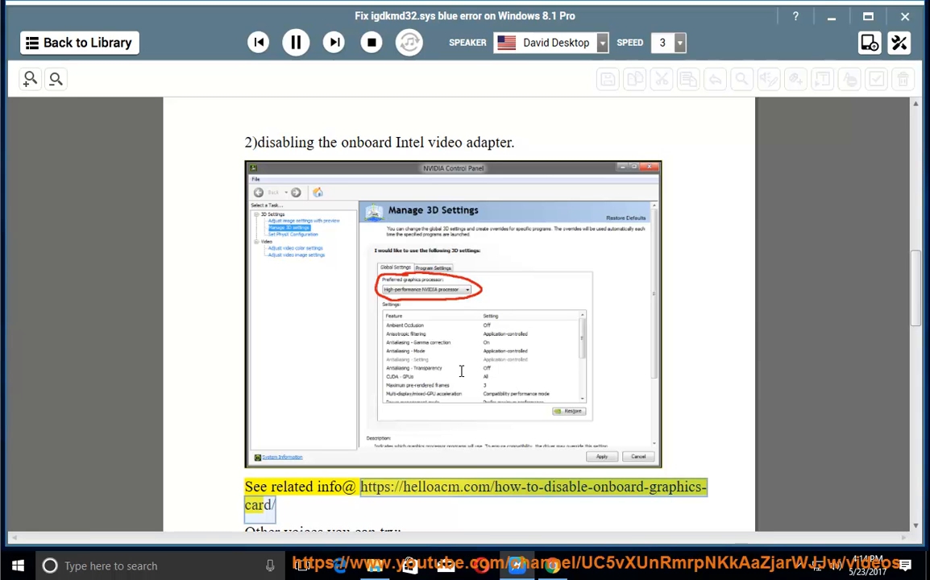
pyautogui.scroll(-3)
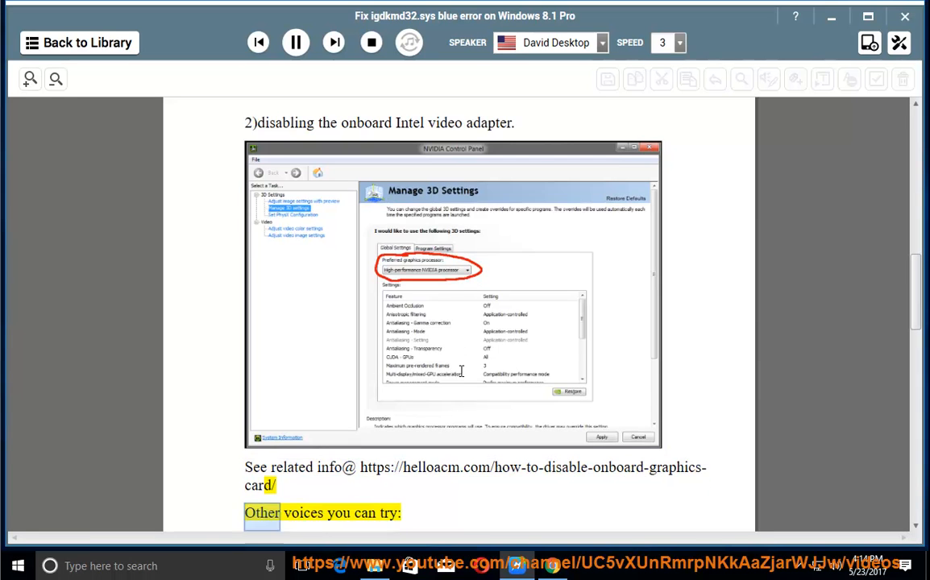
pyautogui.scroll(-3)
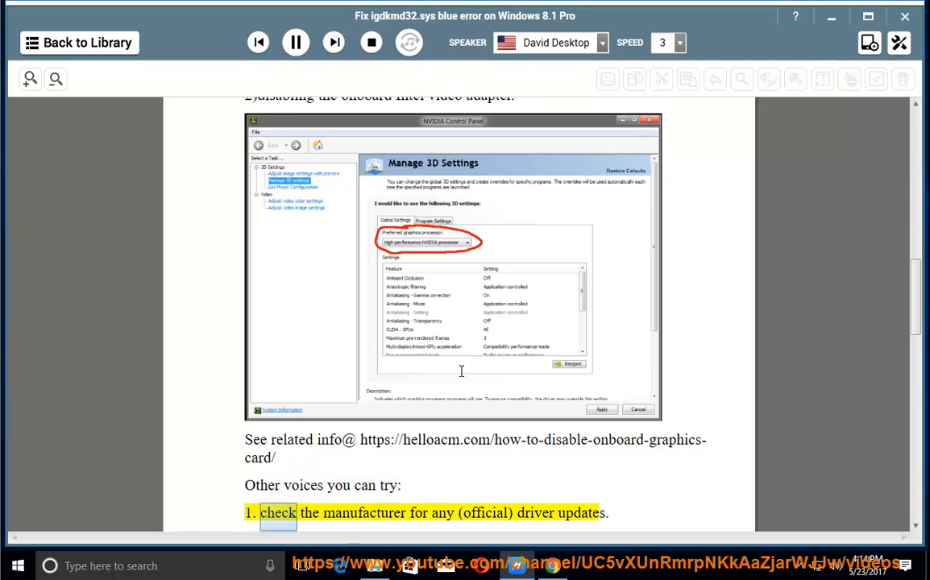
pyautogui.scroll(-3)
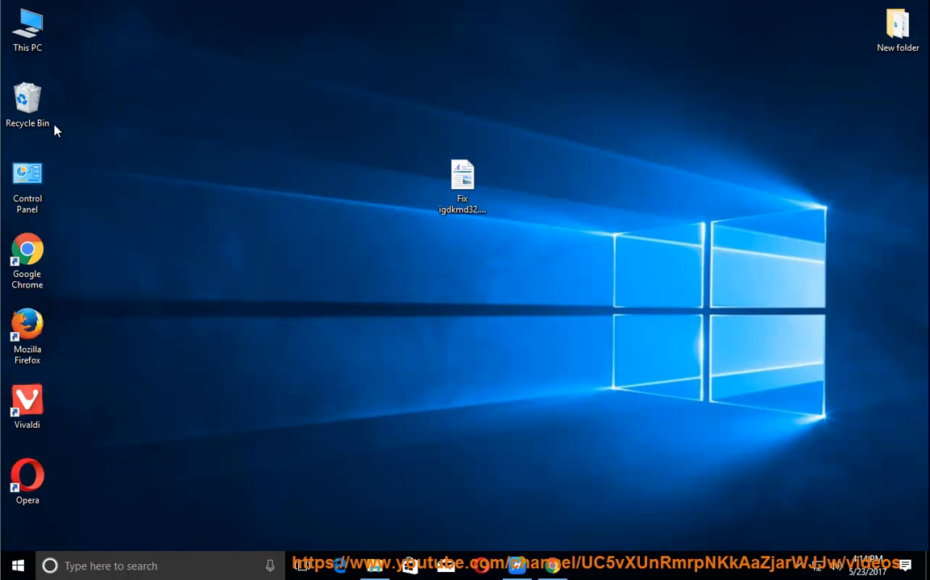
# From This PC, run Error checking on Local Disk (C:) Properties > Tools and cancel the no-scan-needed result.
pyautogui.doubleClick(28, 19)
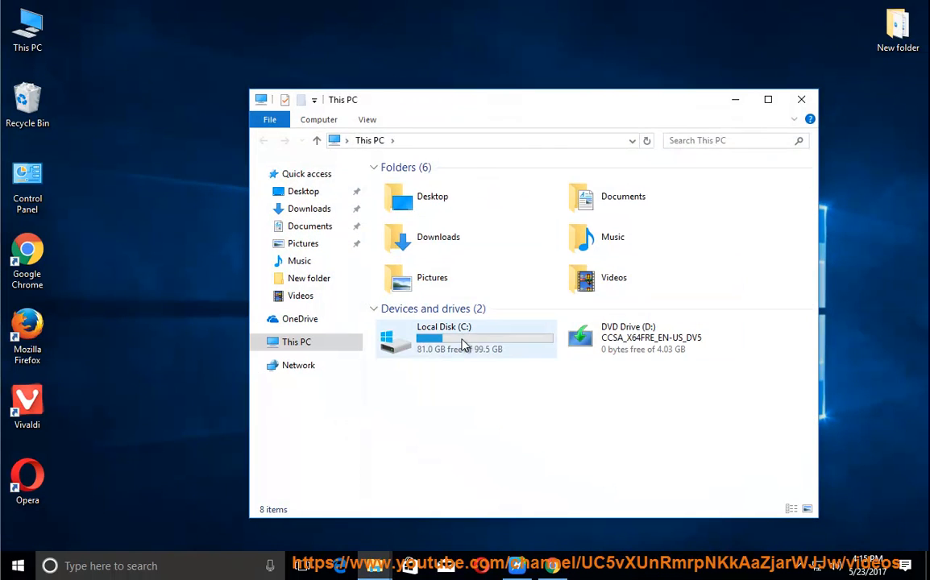
pyautogui.rightClick(464, 338)
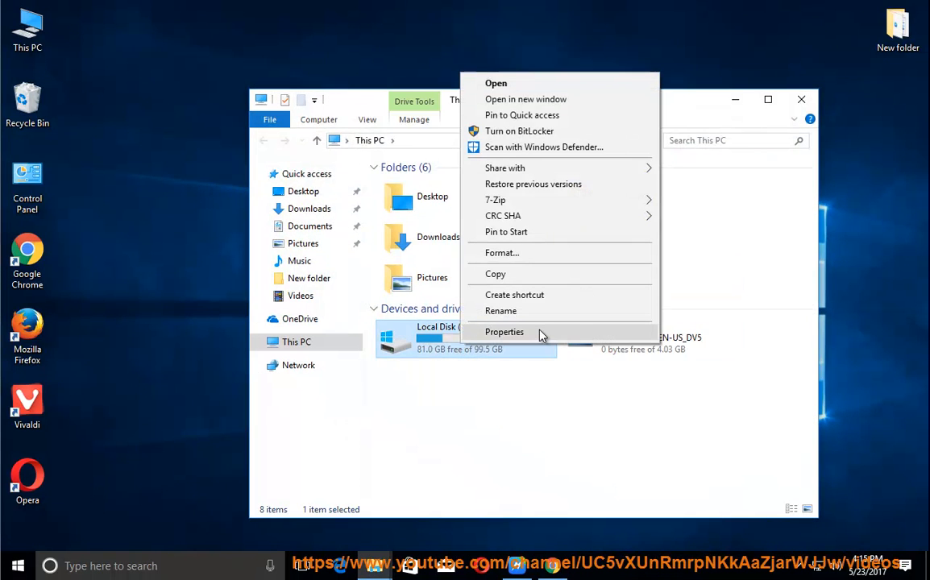
pyautogui.click(504, 332)
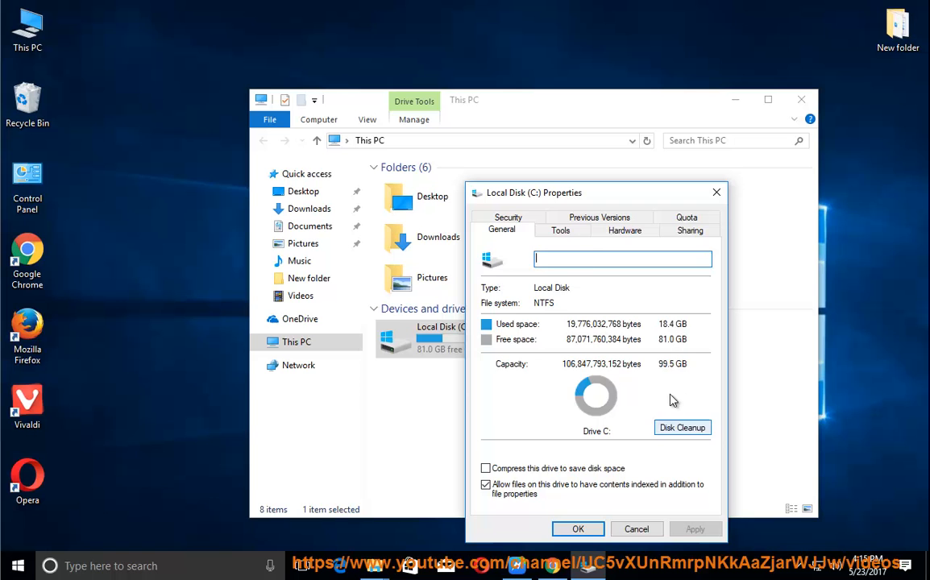
pyautogui.click(560, 231)
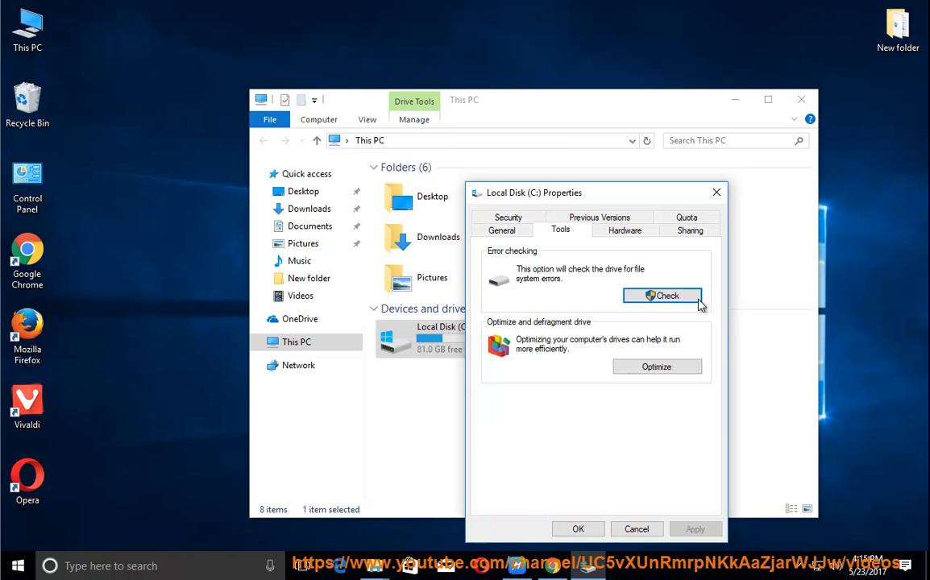
pyautogui.click(660, 297)
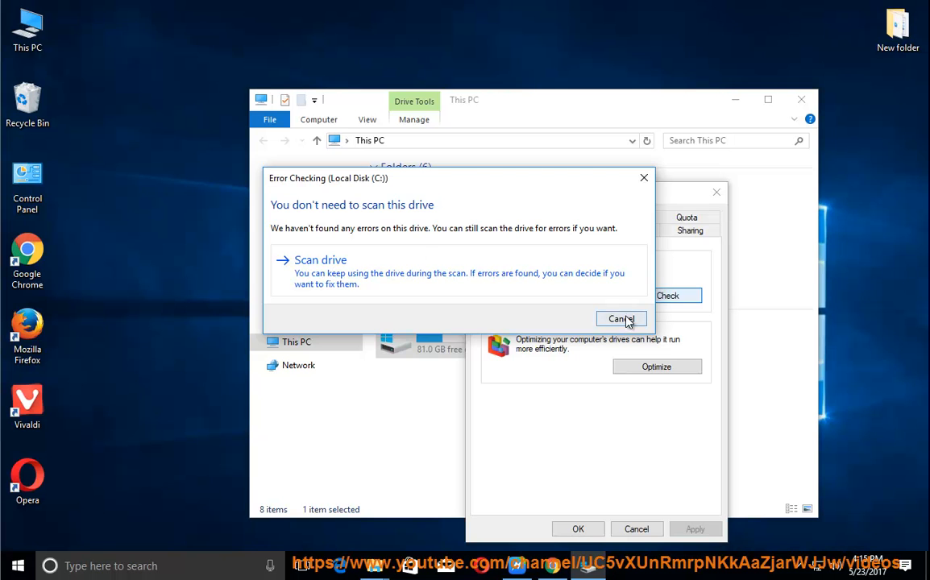
pyautogui.click(621, 319)
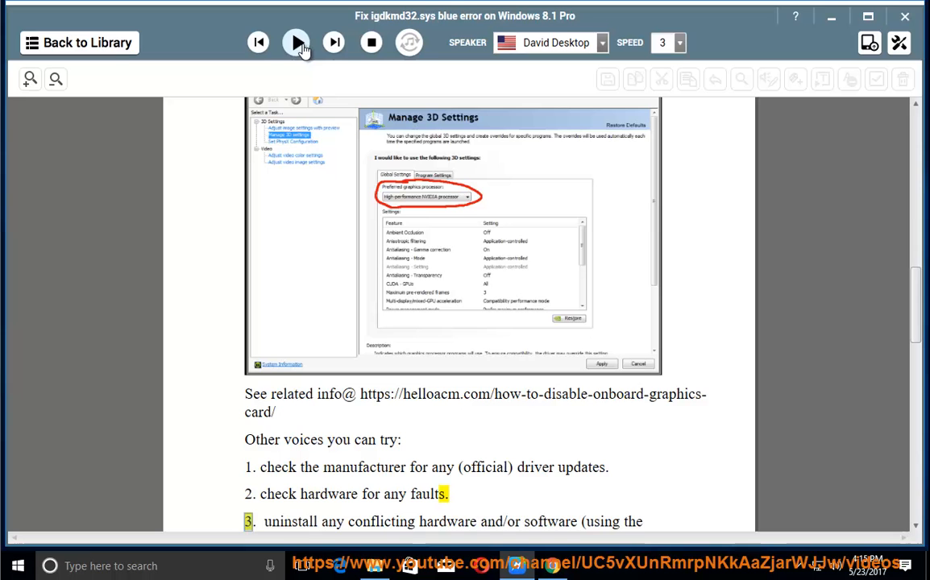
# Play narration through tips 3 and 4 on uninstalling conflicting software and the display driver, then pause.
pyautogui.click(295, 42)
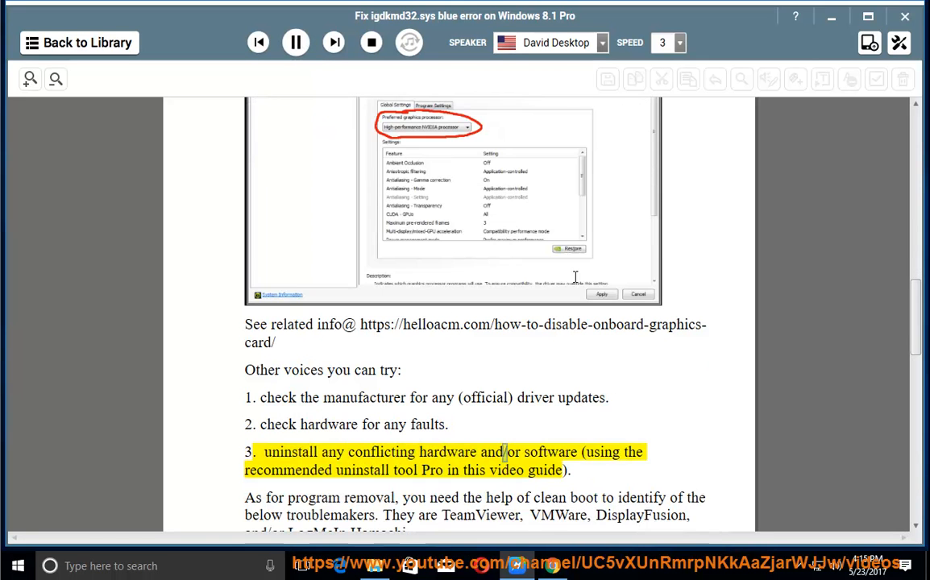
pyautogui.doubleClick(348, 470)
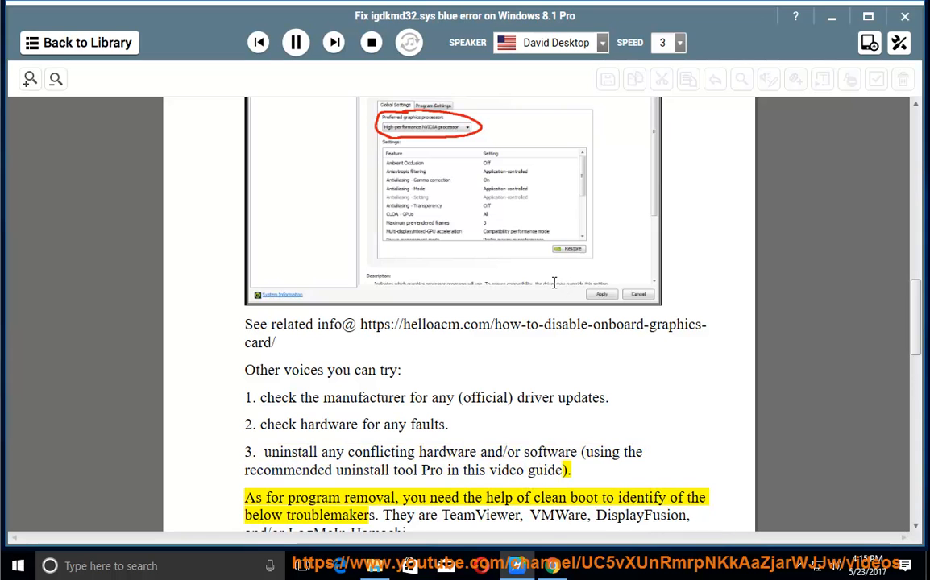
pyautogui.doubleClick(584, 496)
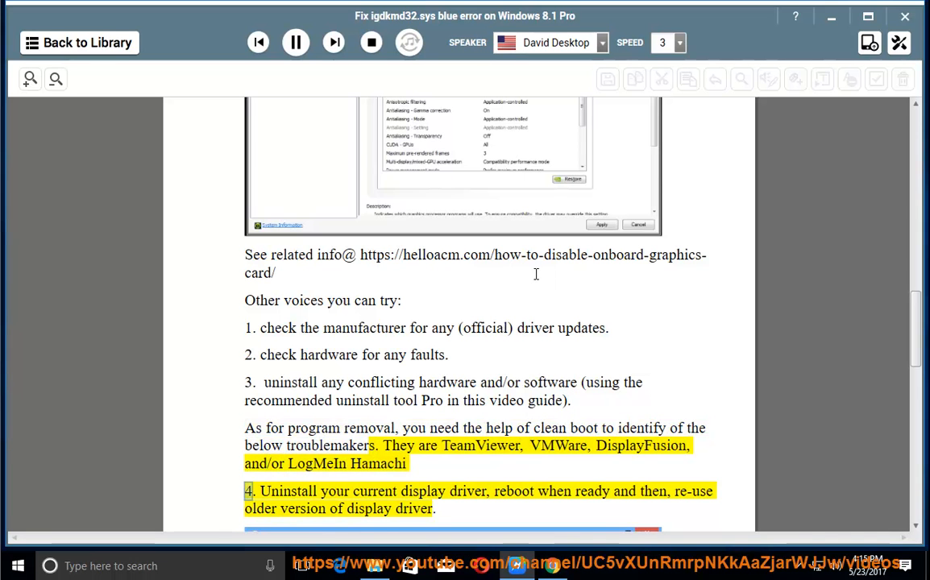
pyautogui.doubleClick(468, 490)
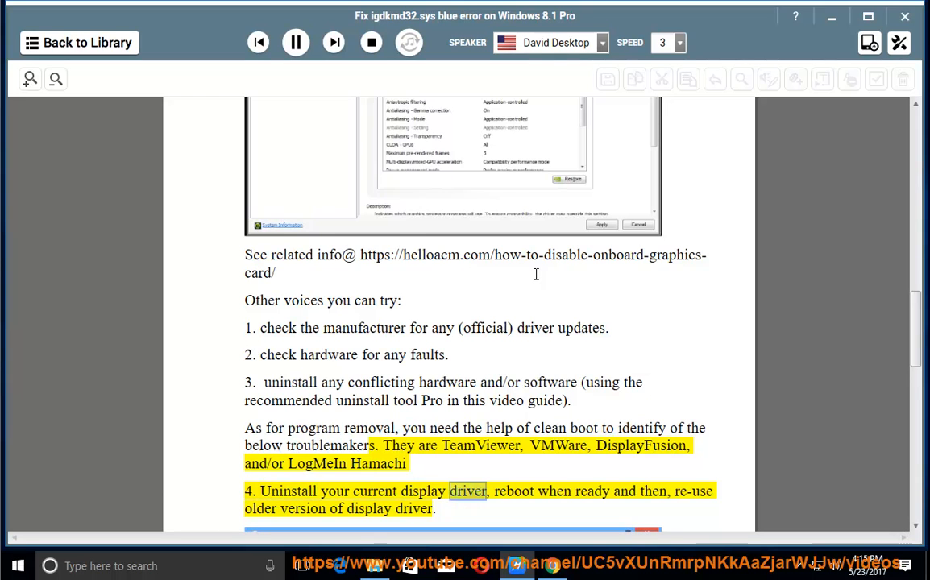
pyautogui.scroll(-3)
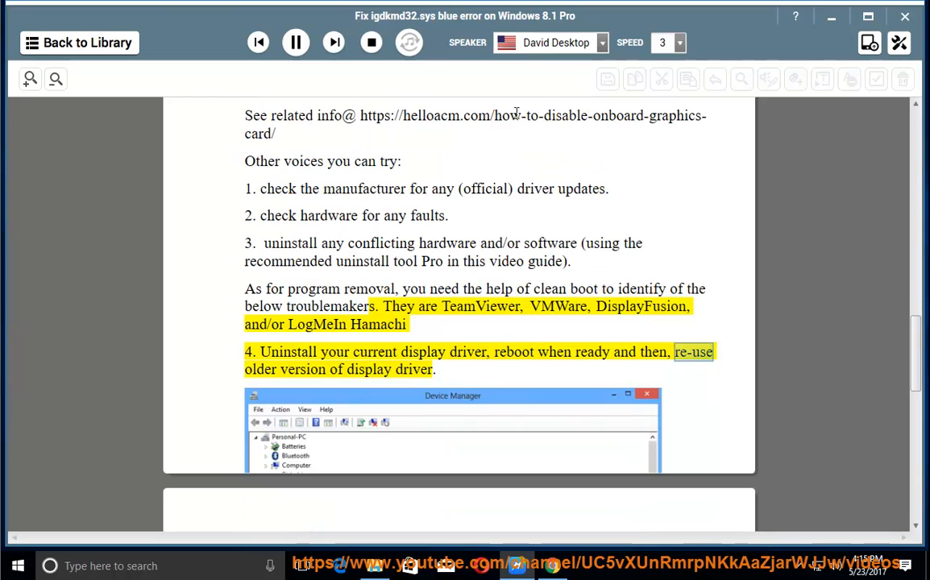
pyautogui.click(294, 42)
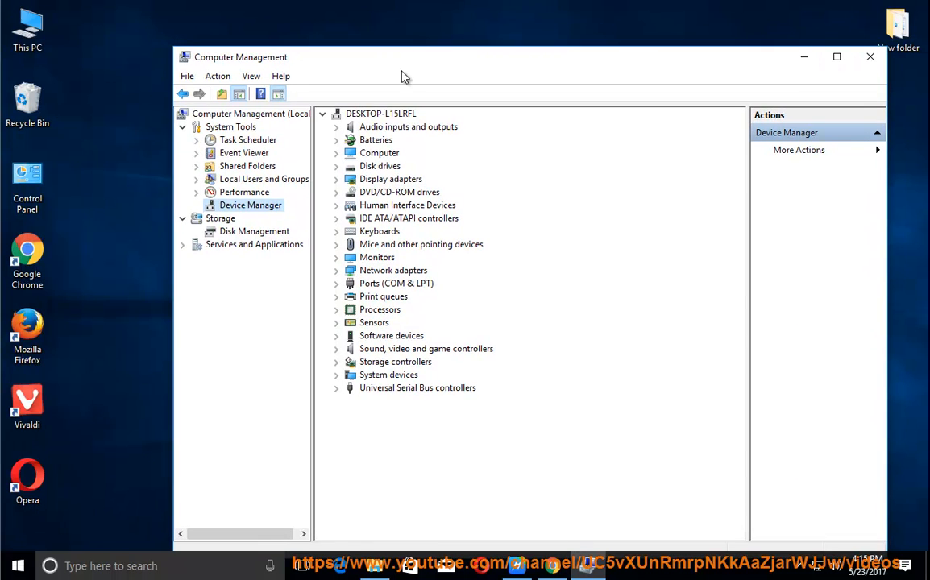
# Under Display adapters, uninstall VMware SVGA 3D with 'Delete the driver software' ticked.
pyautogui.click(390, 177)
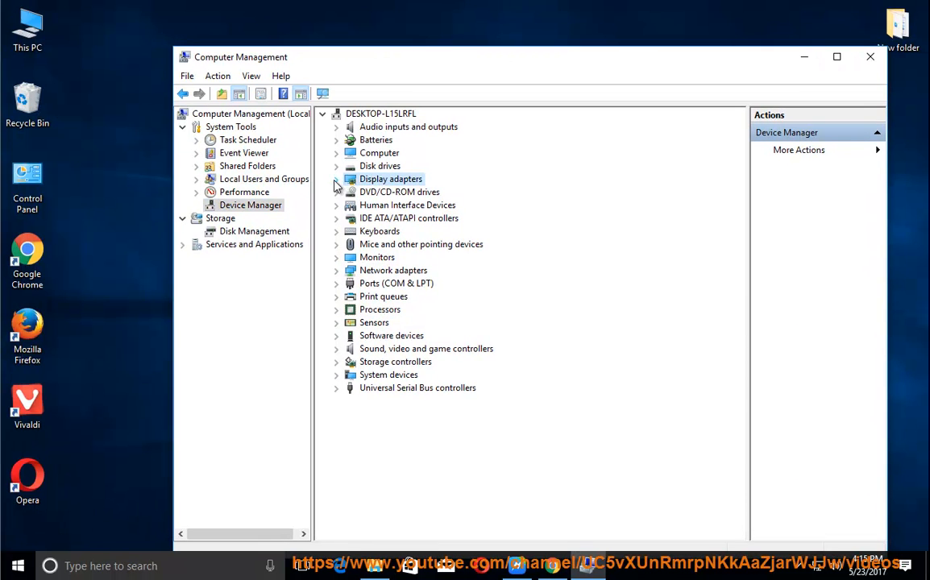
pyautogui.rightClick(399, 192)
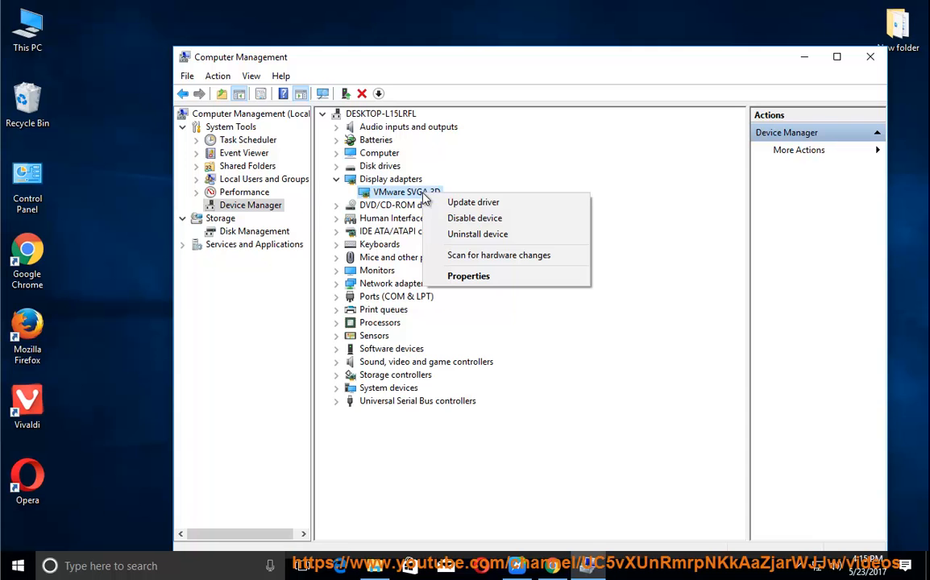
pyautogui.click(477, 234)
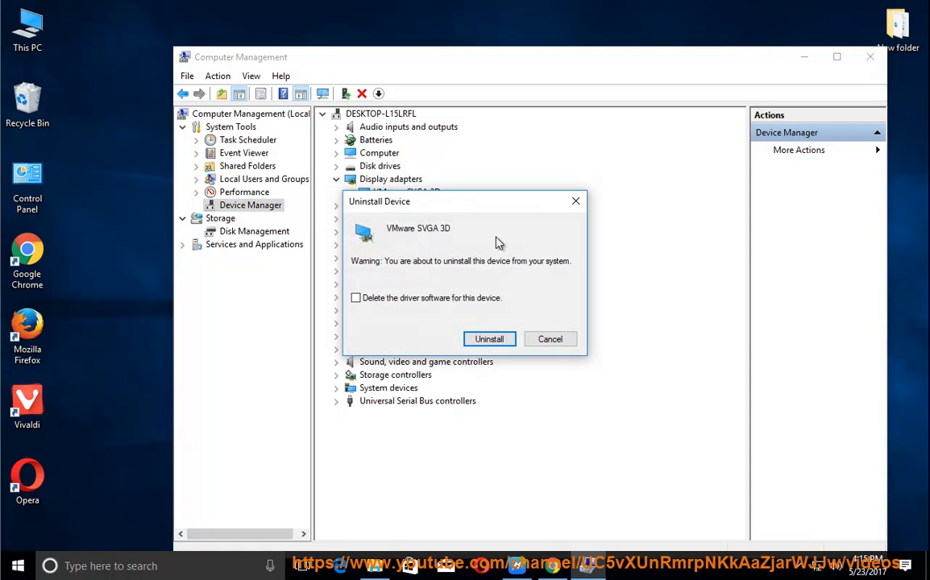
pyautogui.click(355, 298)
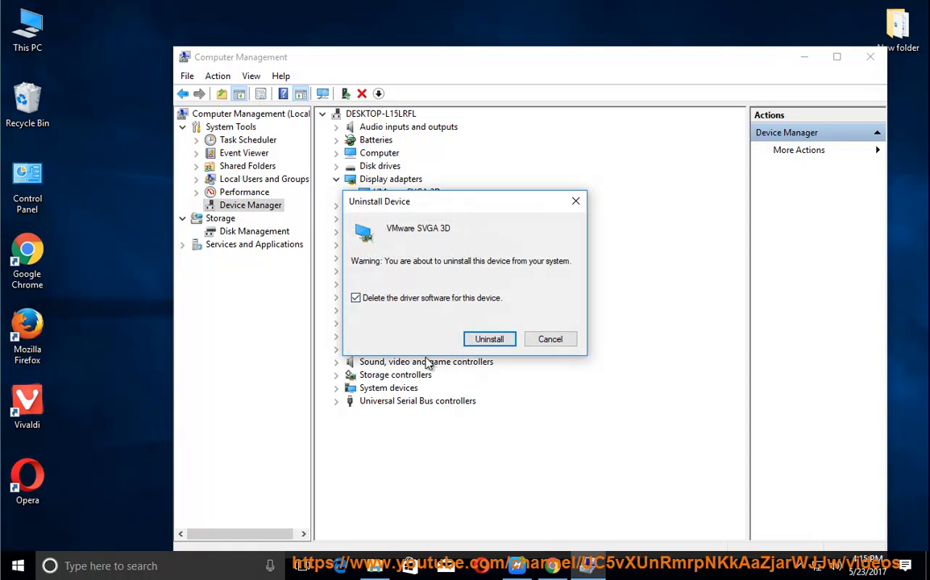
pyautogui.click(550, 338)
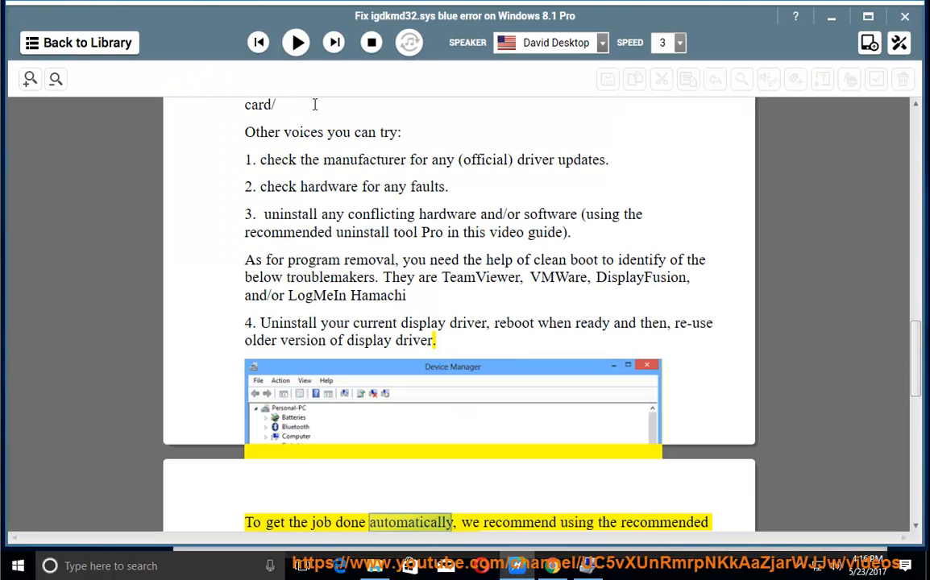
# Resume narration past the automatic-fix recommendation into tip 5 on disabling hybrid graphics.
pyautogui.click(294, 42)
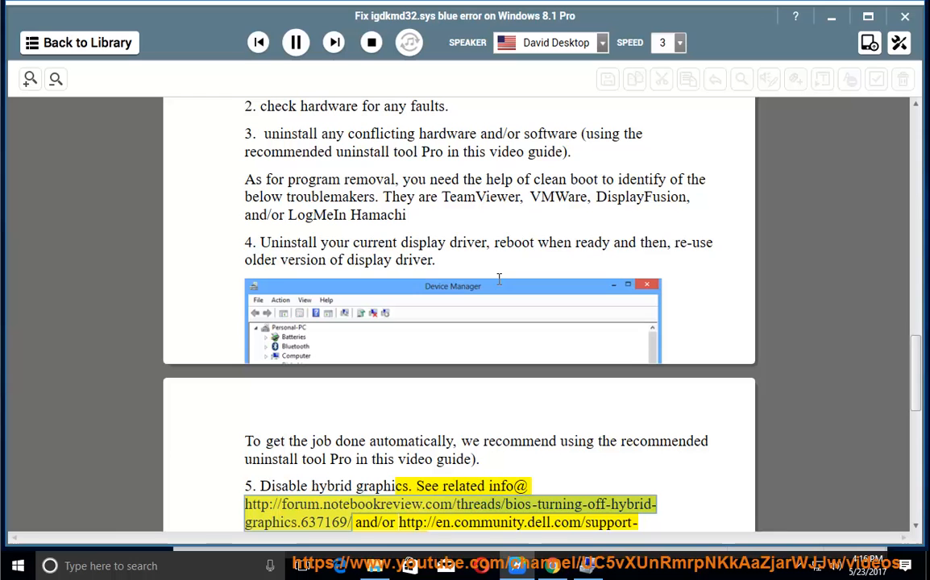
pyautogui.moveTo(474, 268)
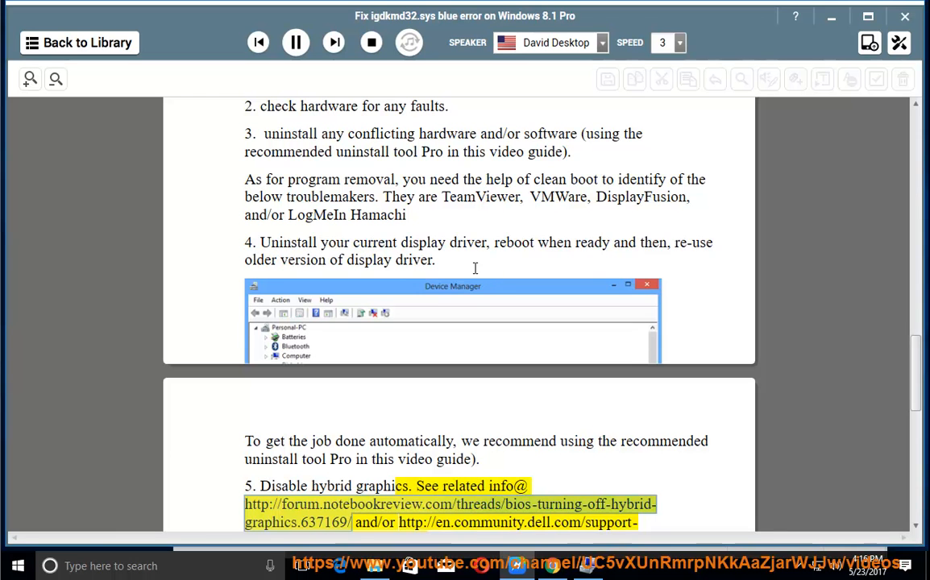
pyautogui.scroll(-3)
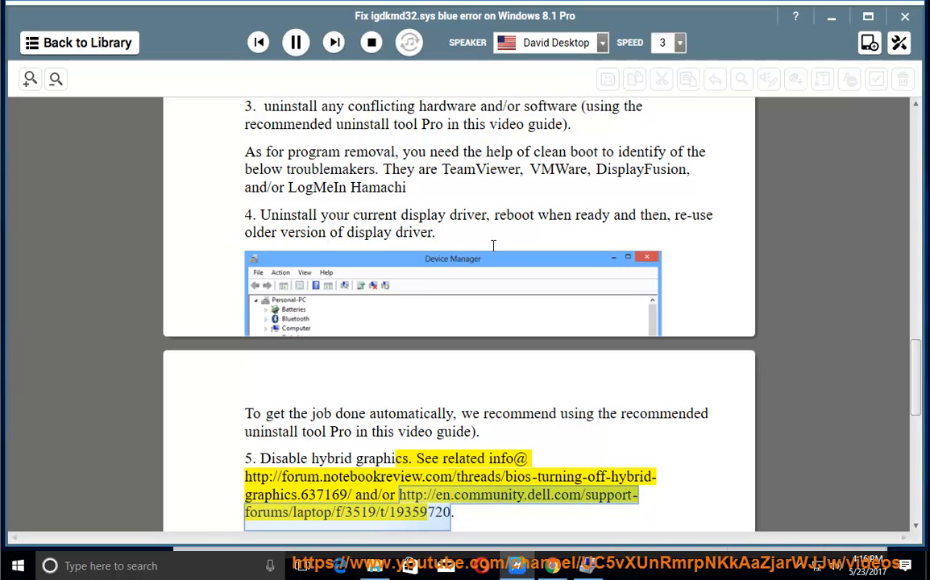
pyautogui.scroll(-3)
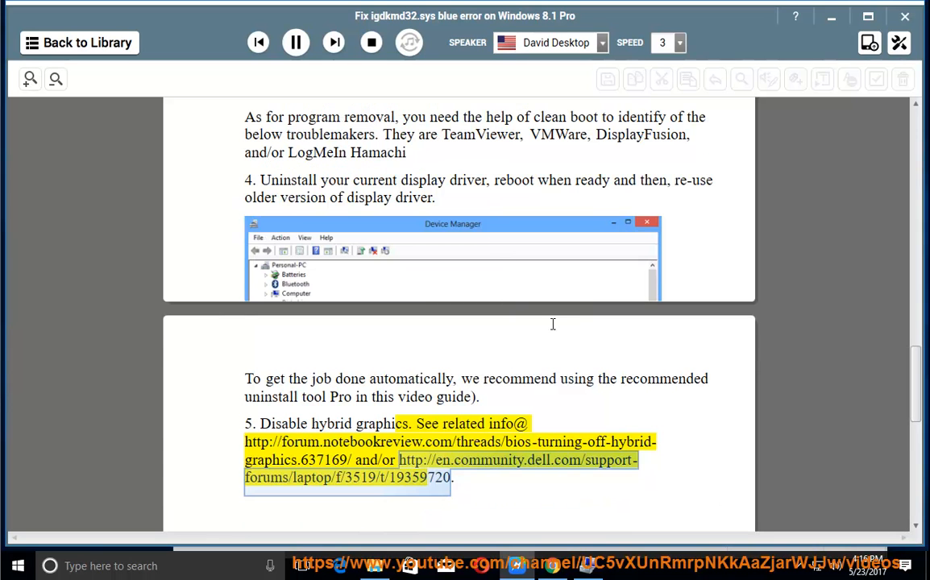